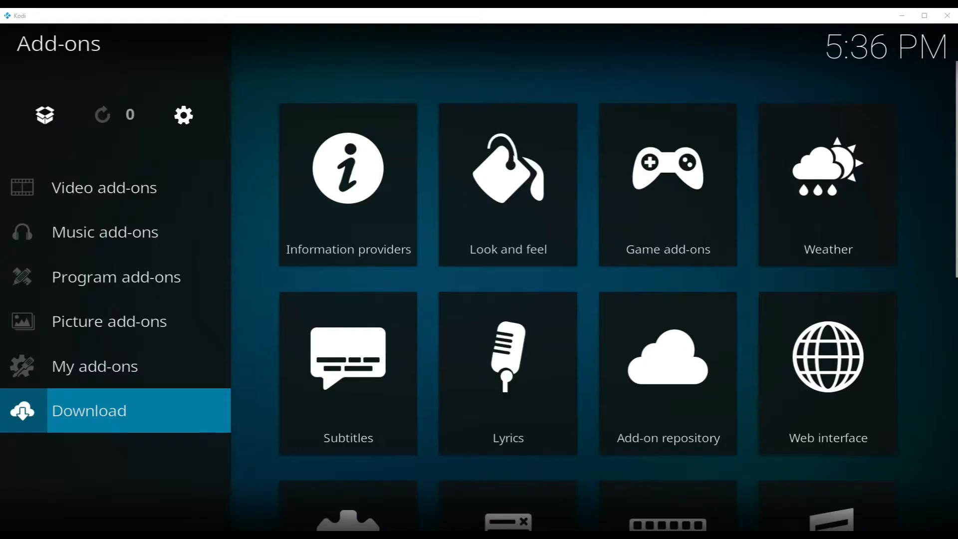
{"action": "mouse_move", "coordinate": [147, 373]}
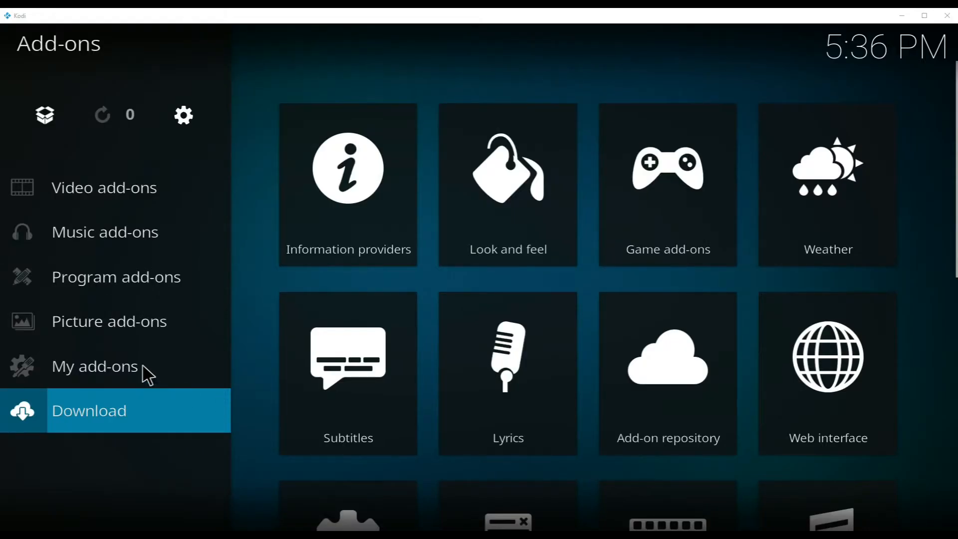
Try Install/Update in the DIMITROLOGY TV program add-on, which reports 'Code not valid'
{"action": "left_click", "coordinate": [116, 276]}
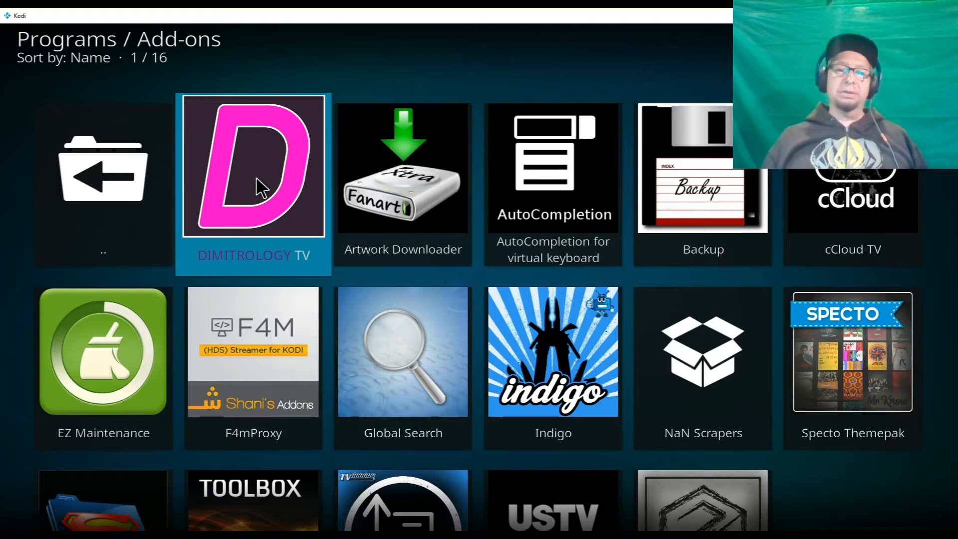
{"action": "left_click", "coordinate": [253, 165]}
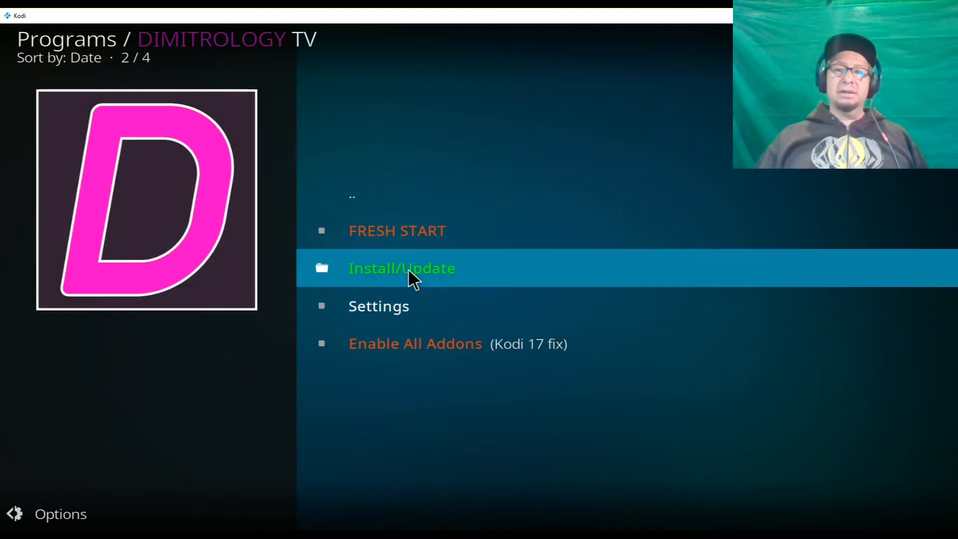
{"action": "left_click", "coordinate": [402, 269]}
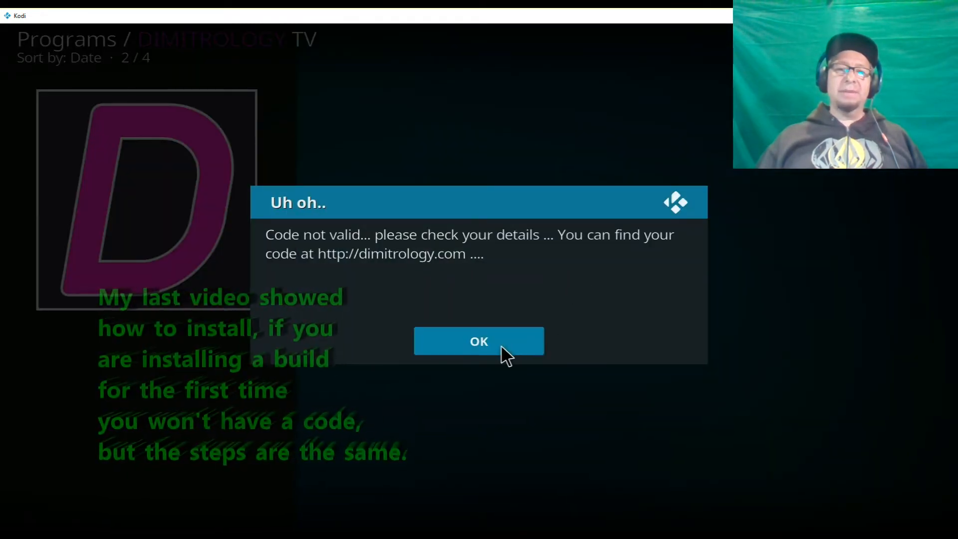
{"action": "mouse_move", "coordinate": [479, 347]}
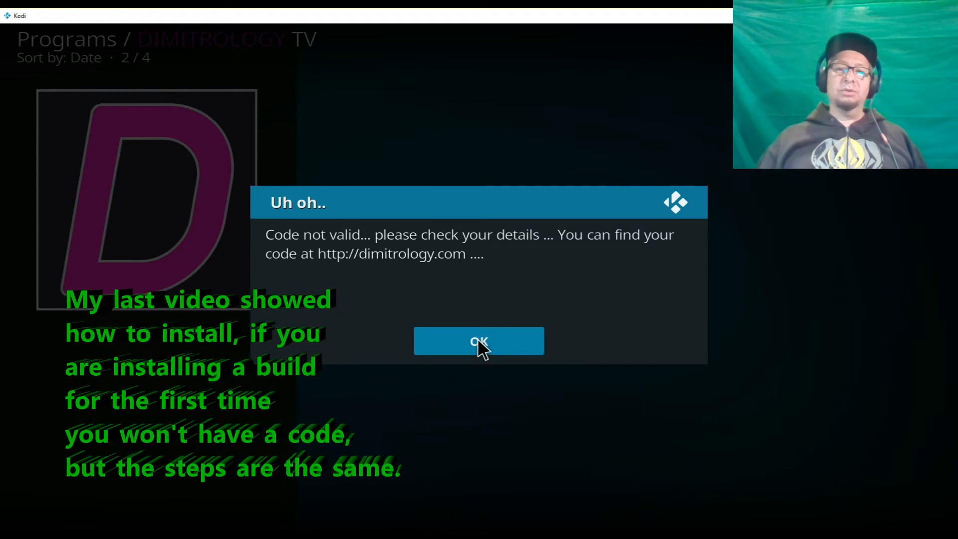
{"action": "mouse_move", "coordinate": [49, 357]}
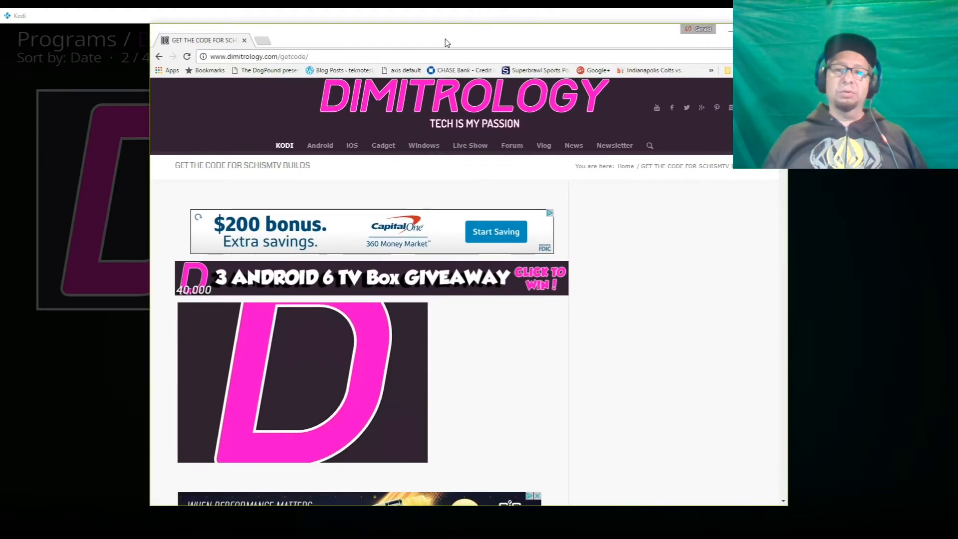
Find current code 957841 on dimitrology.com/getcode and write it in a Sticky Note
{"action": "scroll", "scroll_direction": "down", "scroll_amount": 3}
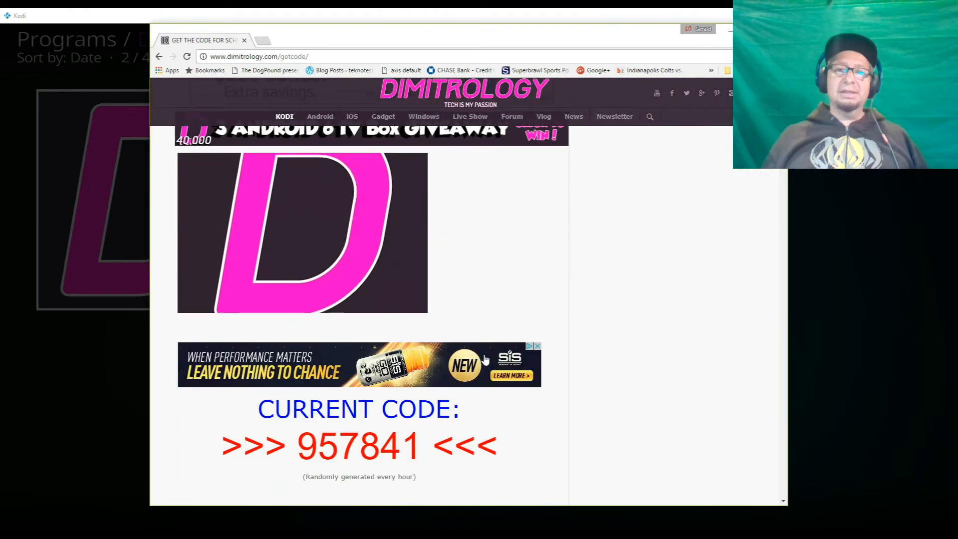
{"action": "scroll", "scroll_direction": "down", "scroll_amount": 3}
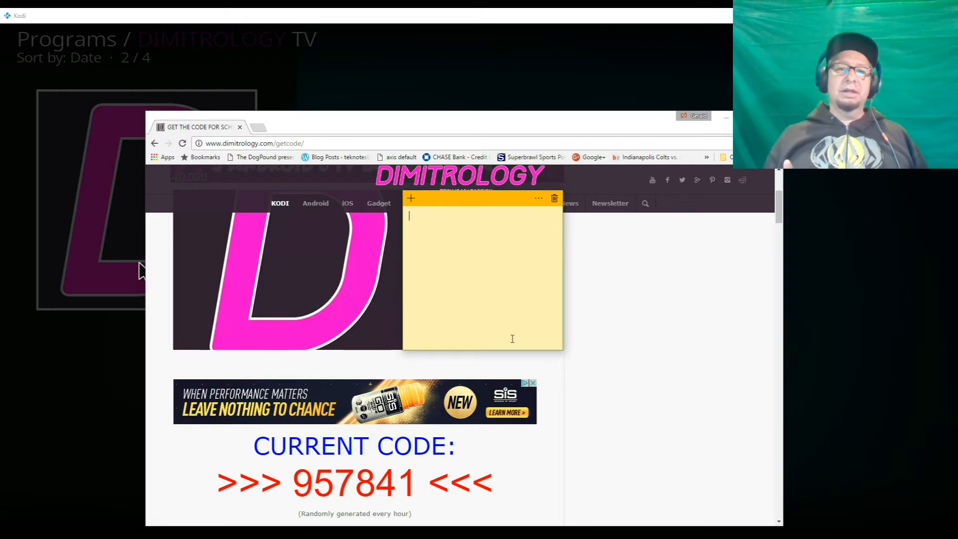
{"action": "type", "text": "95"}
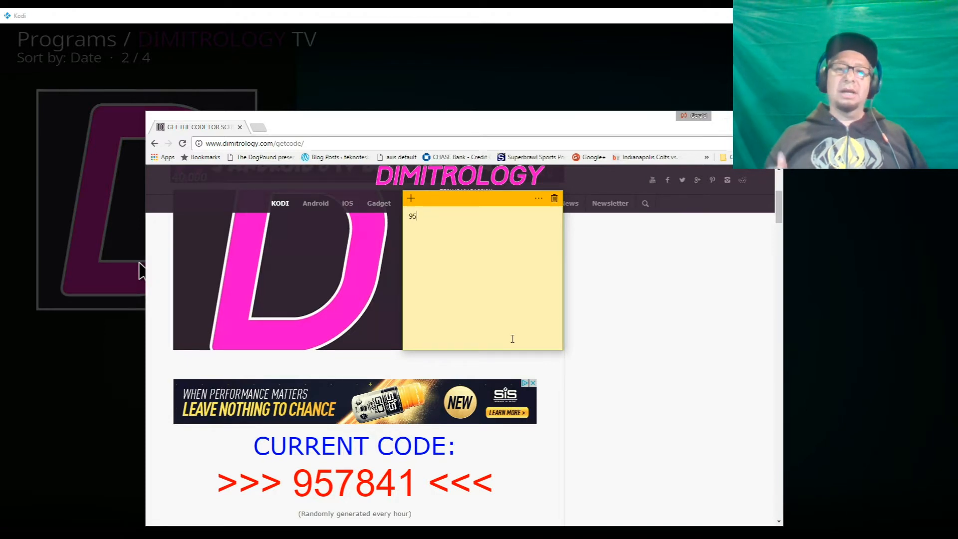
{"action": "type", "text": "78"}
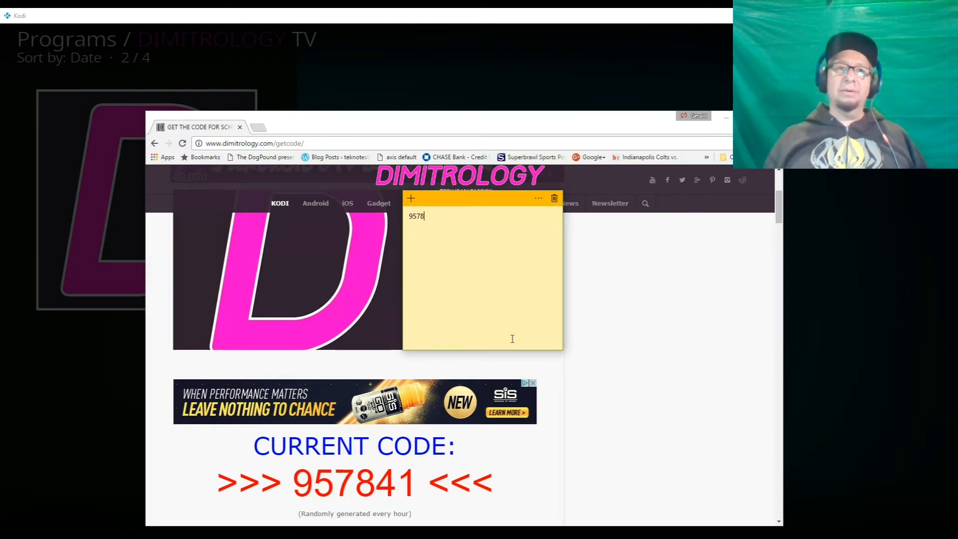
{"action": "type", "text": "41"}
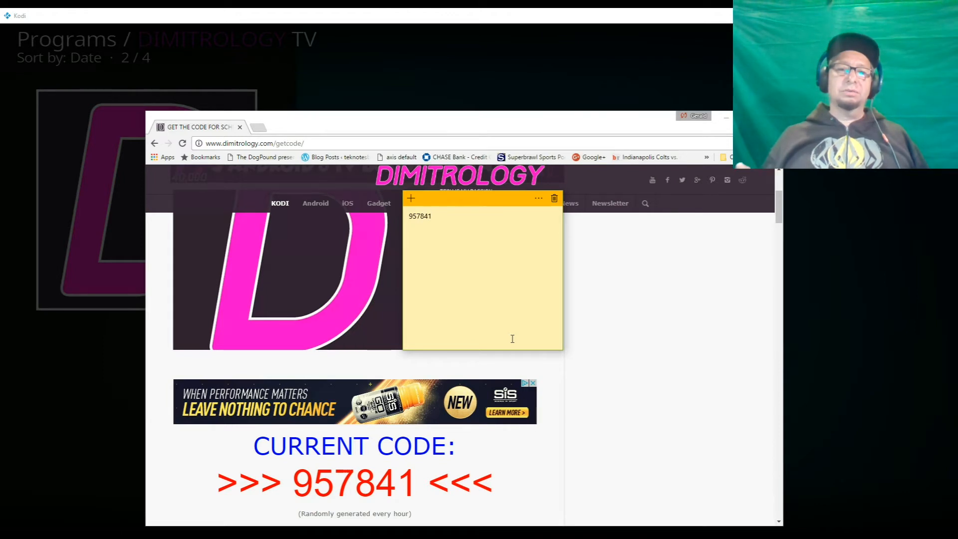
{"action": "mouse_move", "coordinate": [493, 205]}
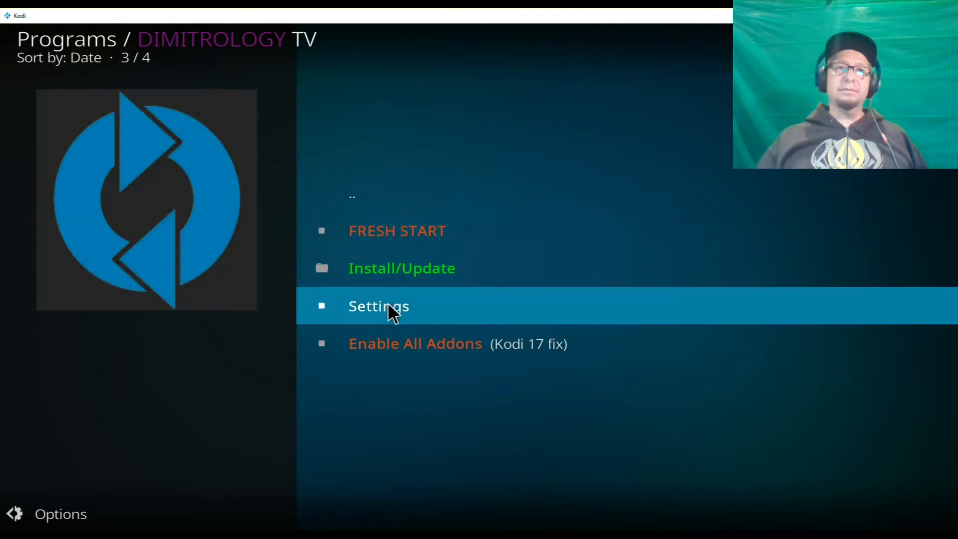
Run the wizard install from Settings, skipping two permission errors until Process Complete
{"action": "left_click", "coordinate": [378, 306]}
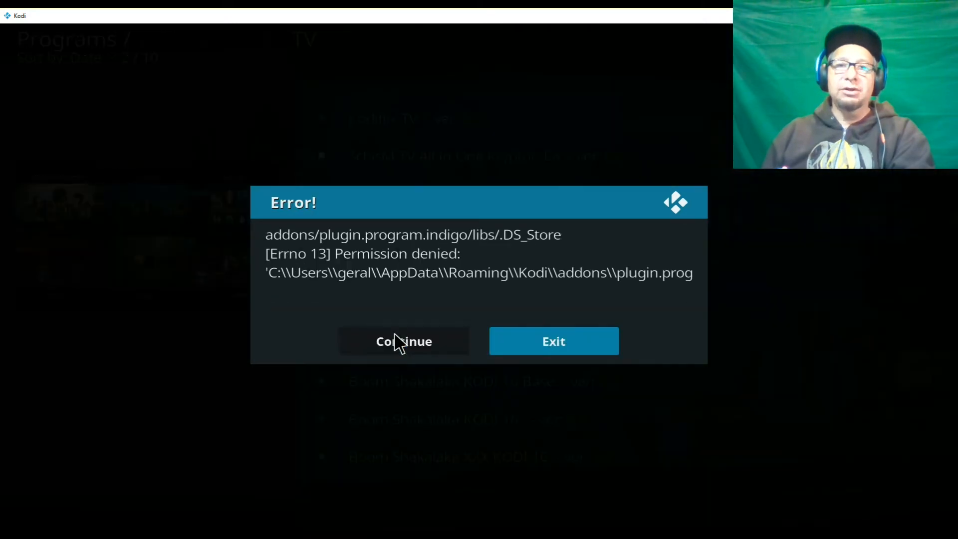
{"action": "left_click", "coordinate": [403, 341]}
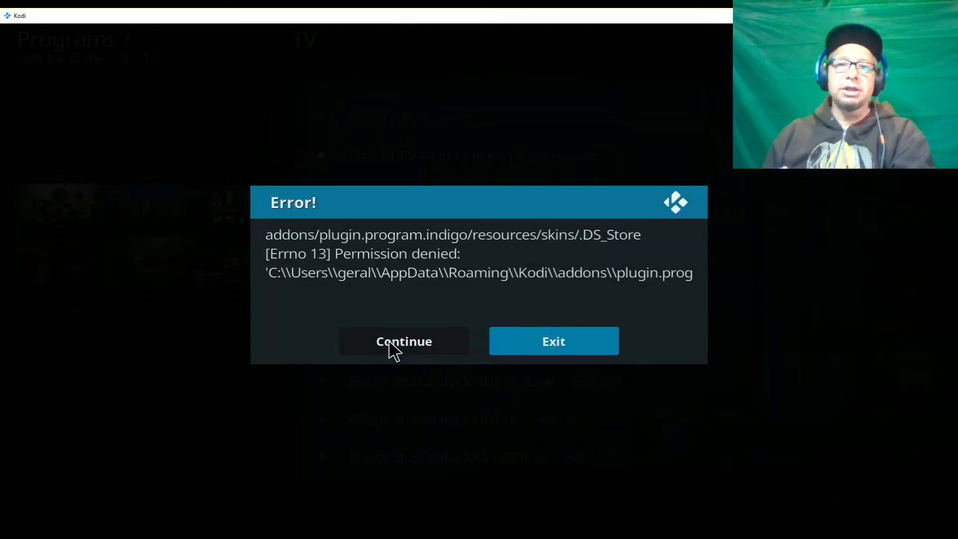
{"action": "left_click", "coordinate": [403, 340]}
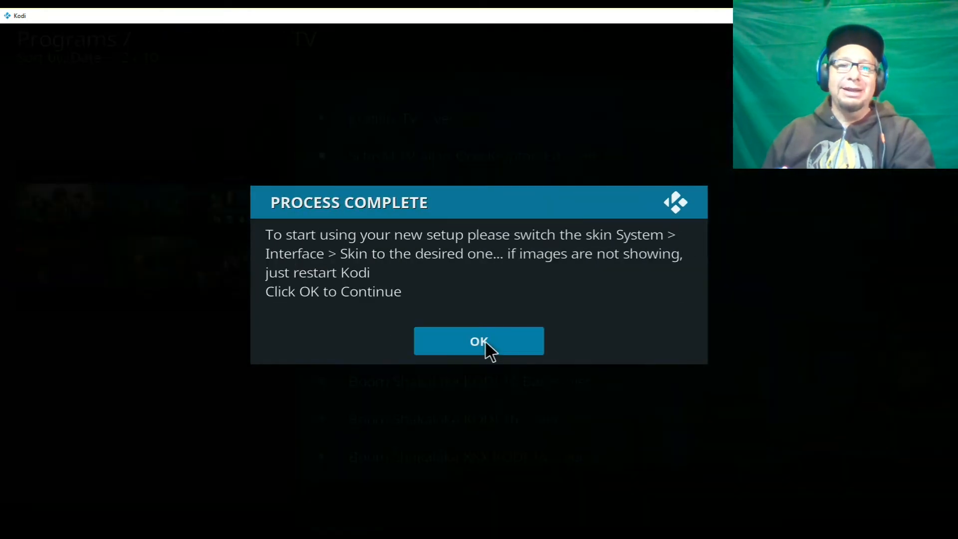
{"action": "left_click", "coordinate": [479, 341]}
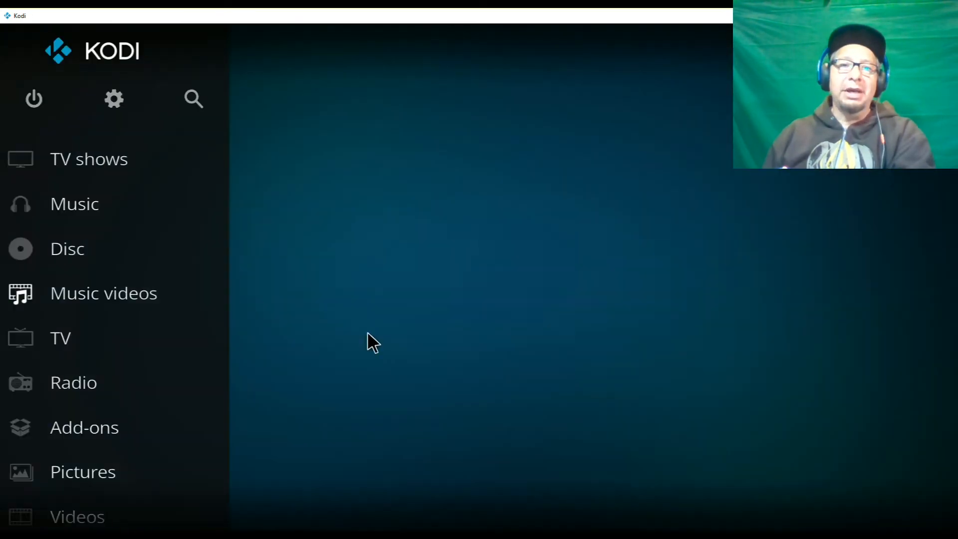
{"action": "left_click", "coordinate": [84, 427]}
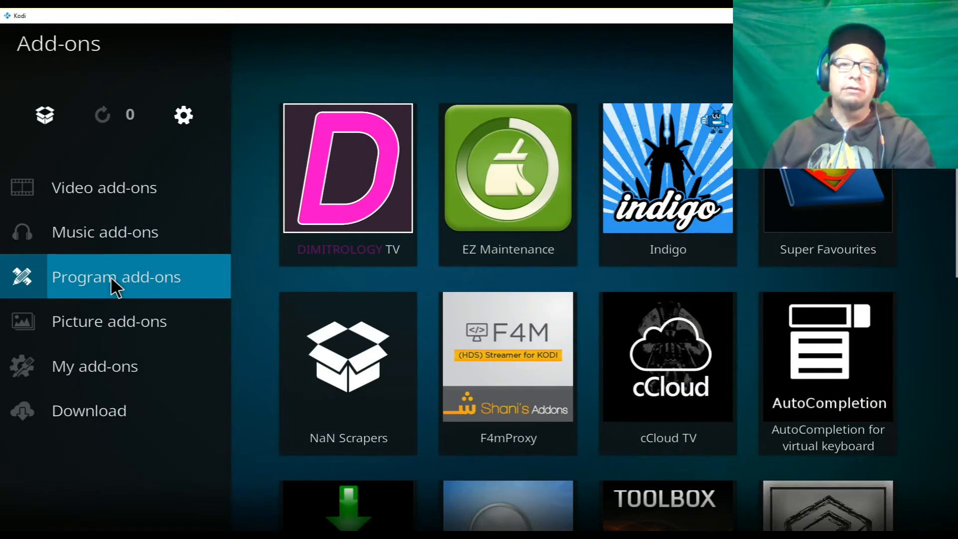
Run FRESH START in the DIMITROLOGY TV wizard to wipe the Kodiflix TV 0.9 build
{"action": "left_click", "coordinate": [347, 168]}
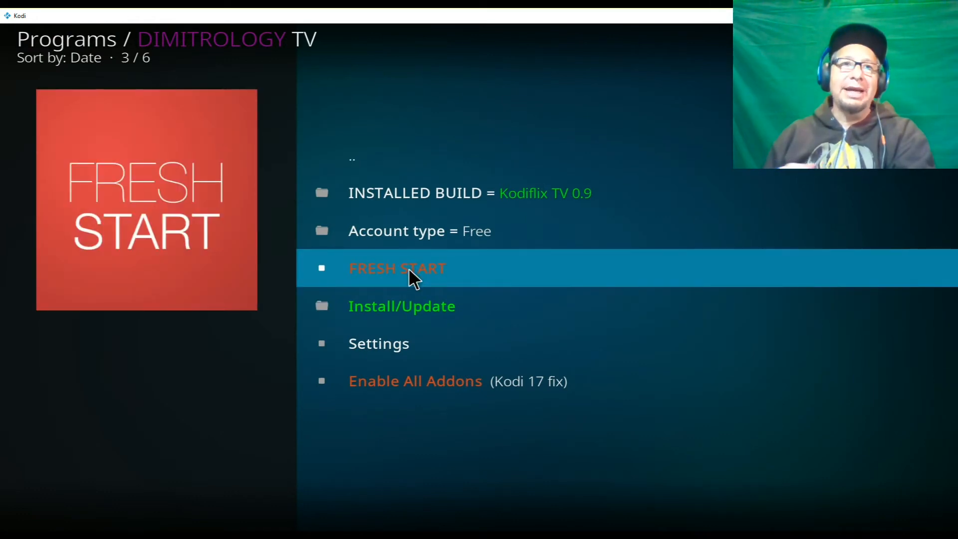
{"action": "left_click", "coordinate": [397, 268]}
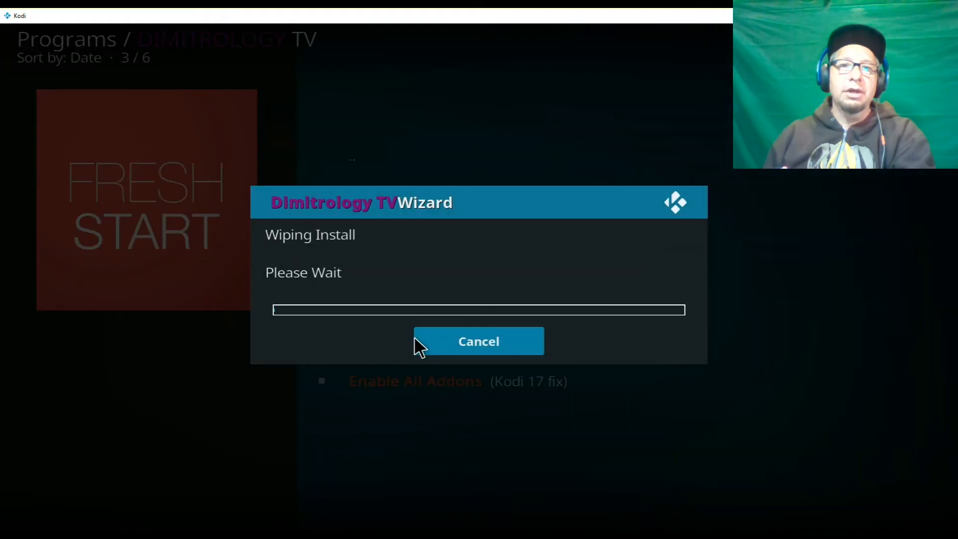
{"action": "left_click", "coordinate": [479, 341]}
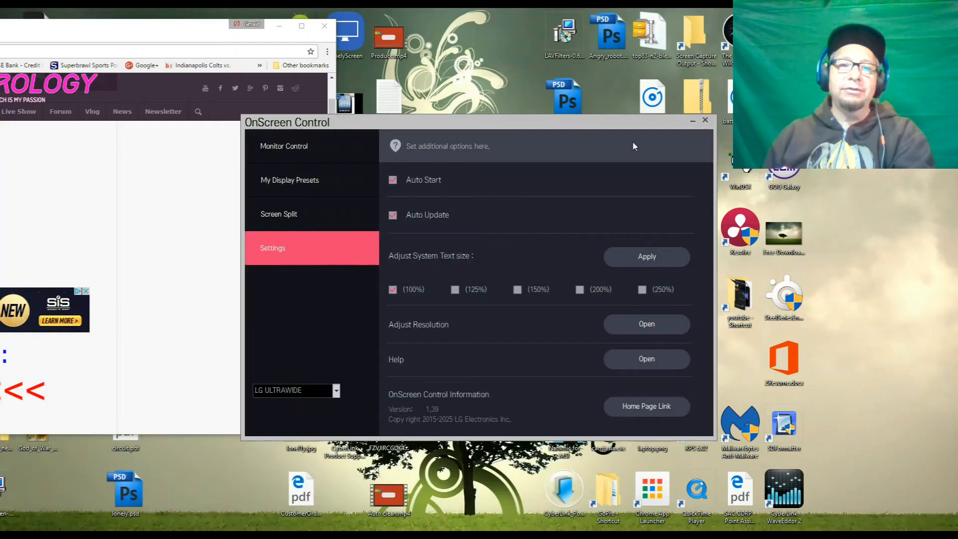
{"action": "left_click", "coordinate": [704, 120]}
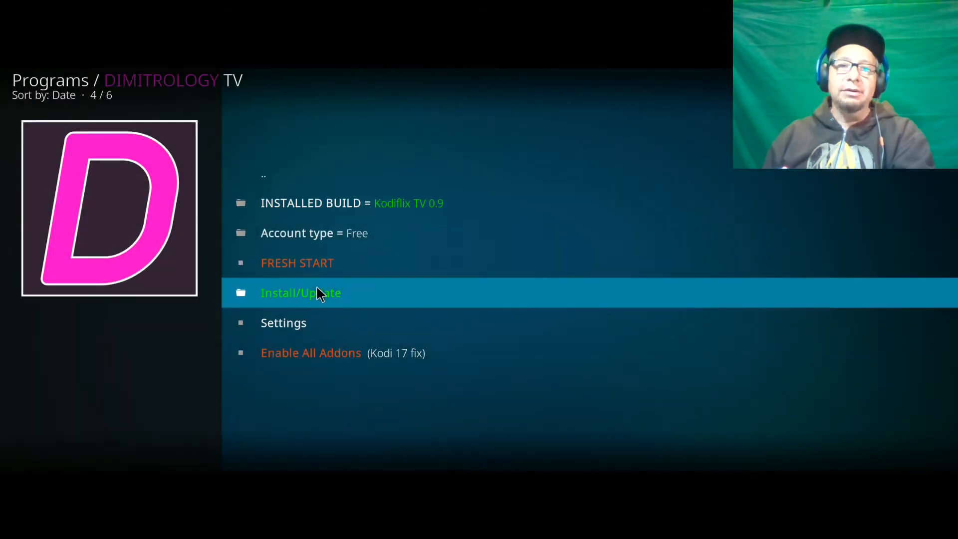
Choose the SchisM TV All in One Krypton Ed build from the wizard's builds list
{"action": "left_click", "coordinate": [300, 292]}
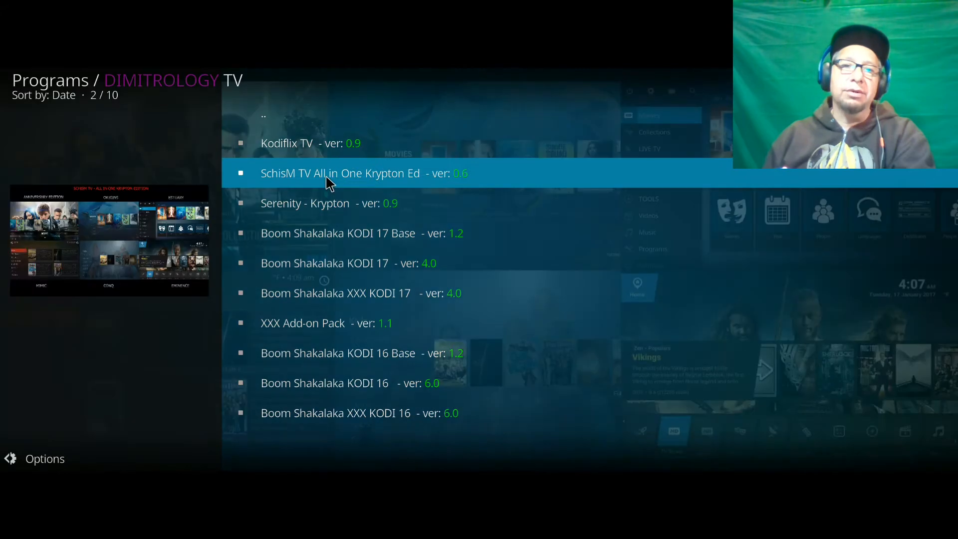
{"action": "left_click", "coordinate": [339, 173]}
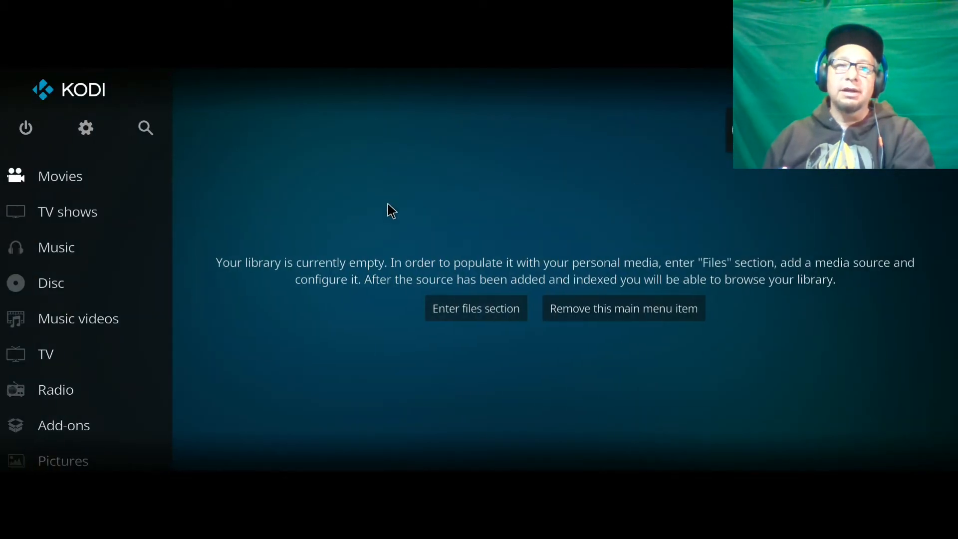
{"action": "mouse_move", "coordinate": [25, 128]}
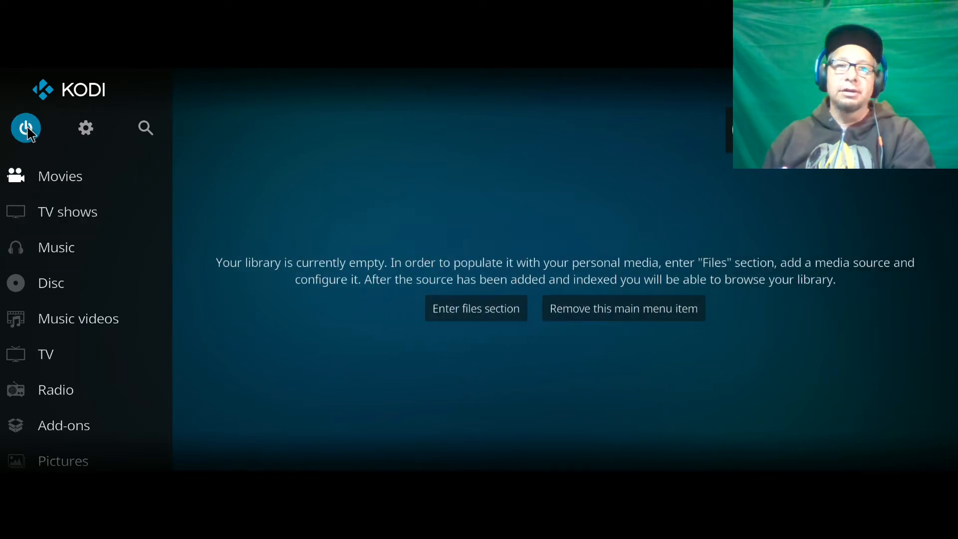
{"action": "mouse_move", "coordinate": [645, 282]}
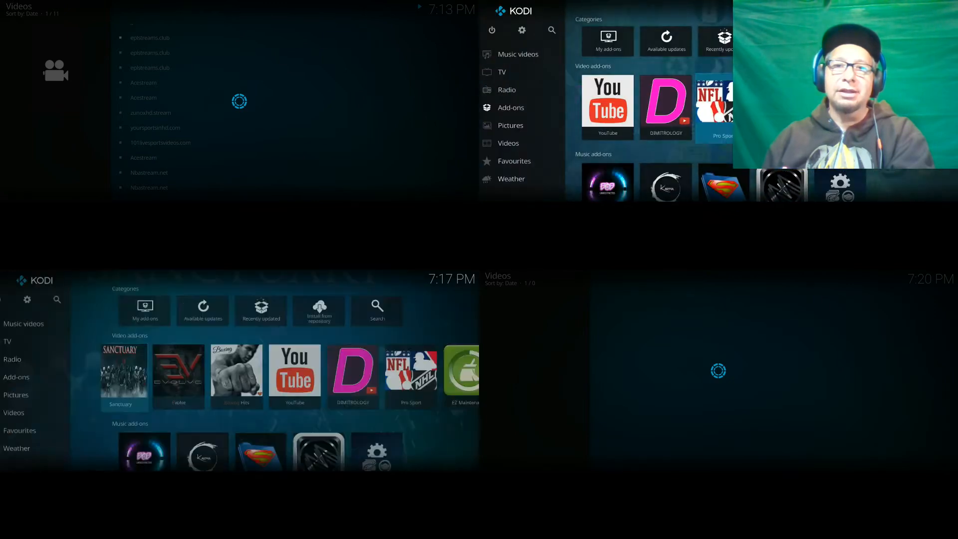
Start streaming a Bitchin' Rides season 2 episode in the Bob add-on
{"action": "left_click", "coordinate": [123, 372]}
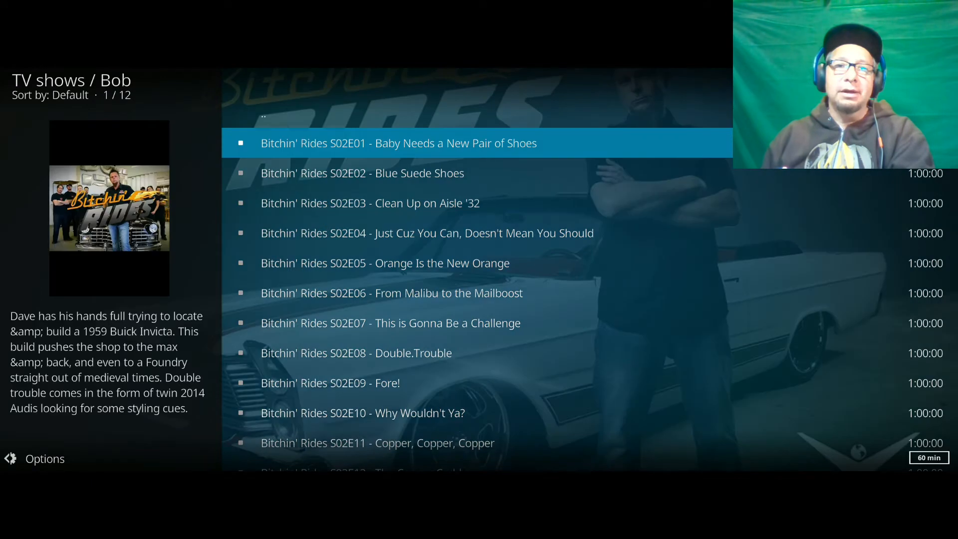
{"action": "left_click", "coordinate": [399, 143]}
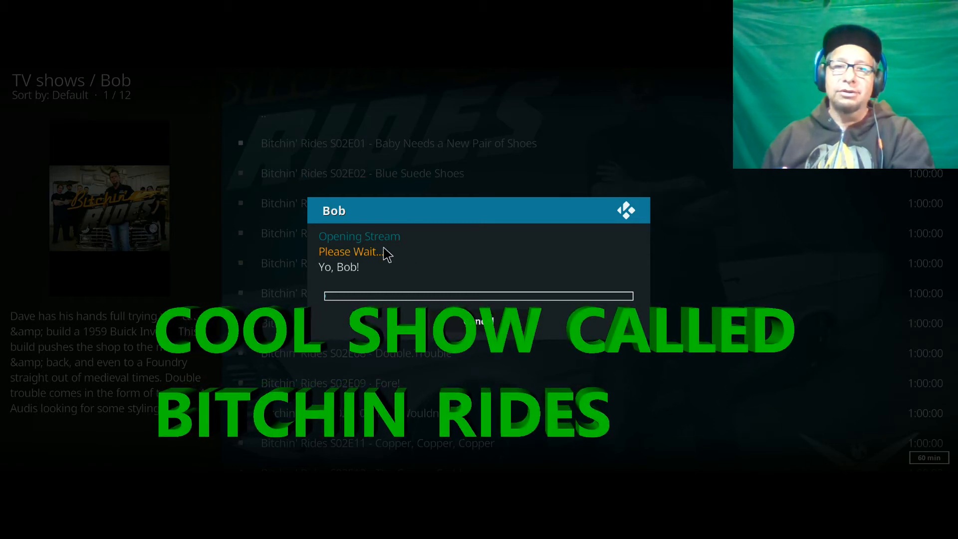
{"action": "left_click", "coordinate": [478, 321]}
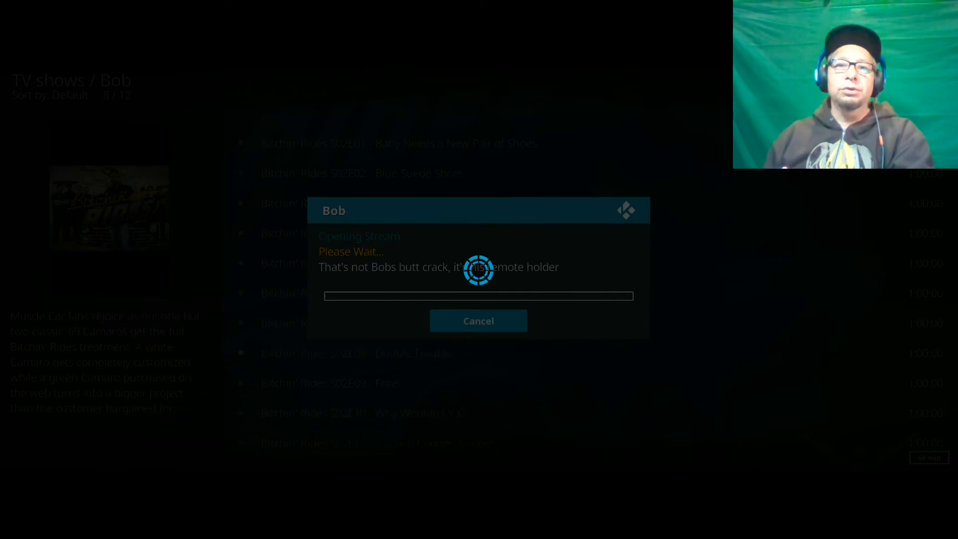
{"action": "mouse_move", "coordinate": [535, 192]}
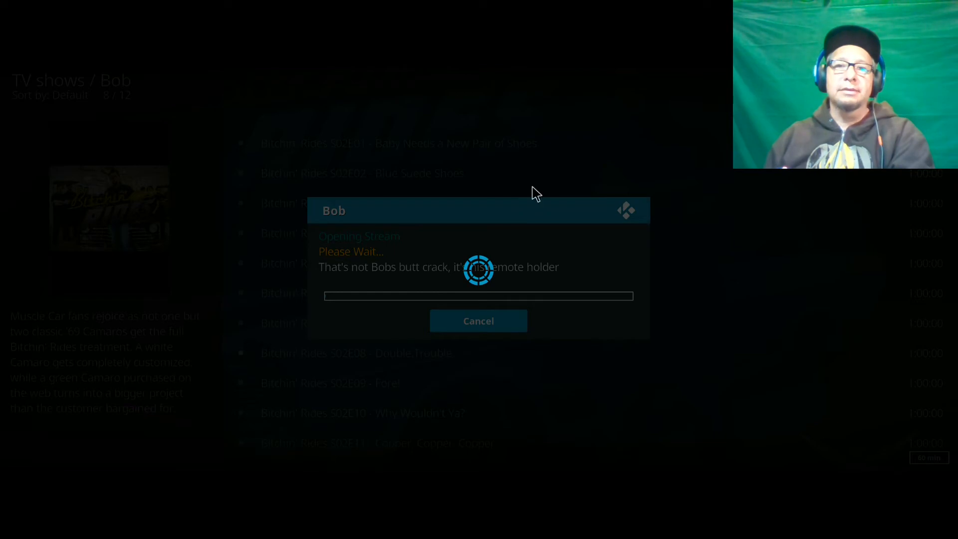
{"action": "mouse_move", "coordinate": [488, 231]}
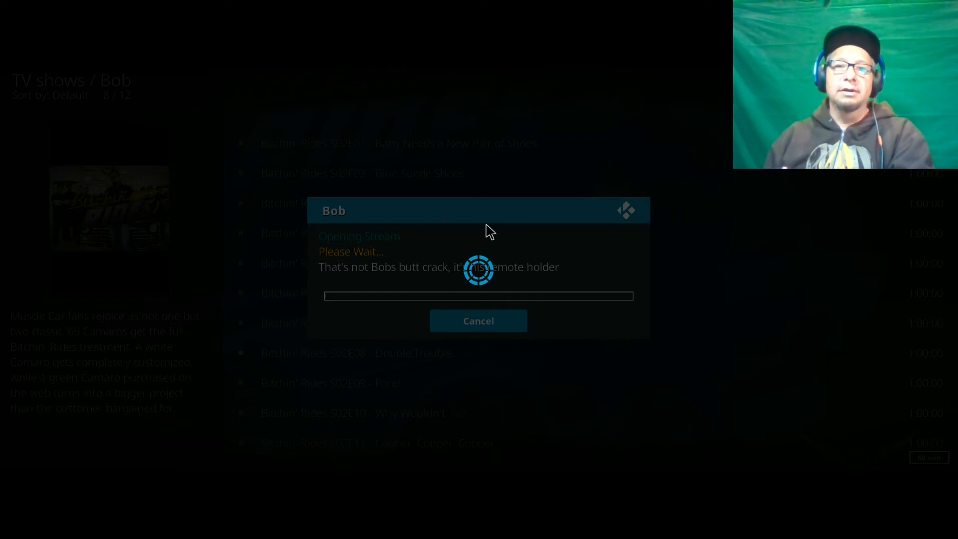
{"action": "mouse_move", "coordinate": [698, 297]}
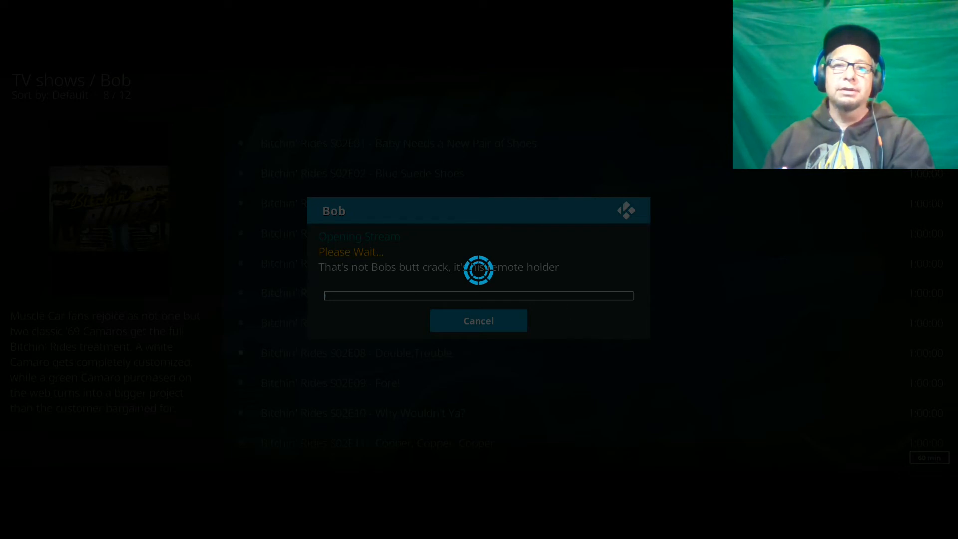
{"action": "mouse_move", "coordinate": [583, 334]}
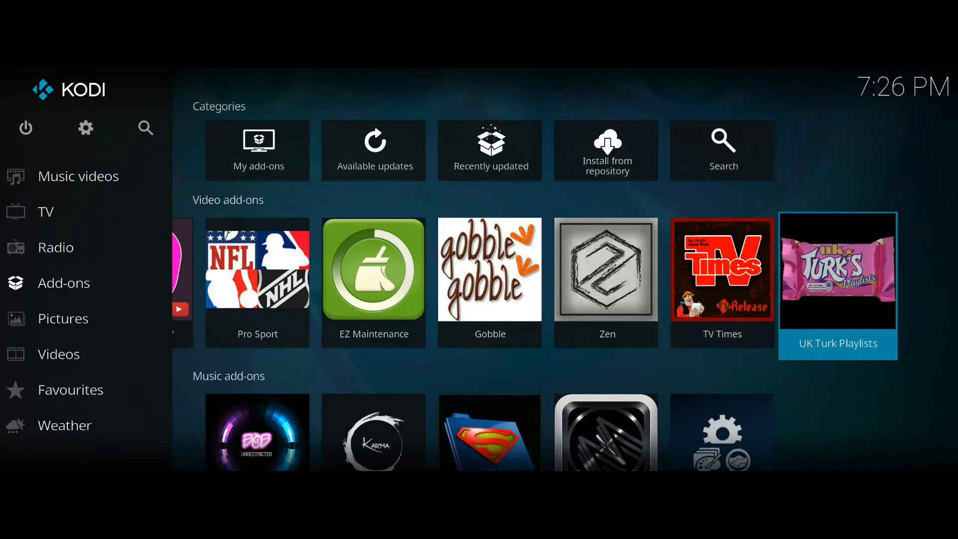
Run Enable All Addons in the DIMITROLOGY TV wizard and dismiss the restart notice
{"action": "scroll", "scroll_direction": "down", "scroll_amount": 3}
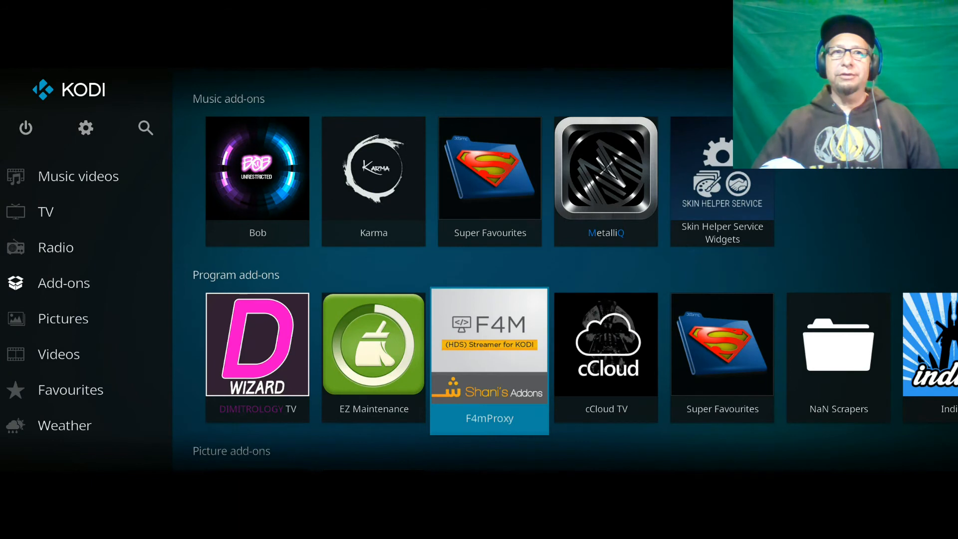
{"action": "scroll", "scroll_direction": "right", "scroll_amount": 3}
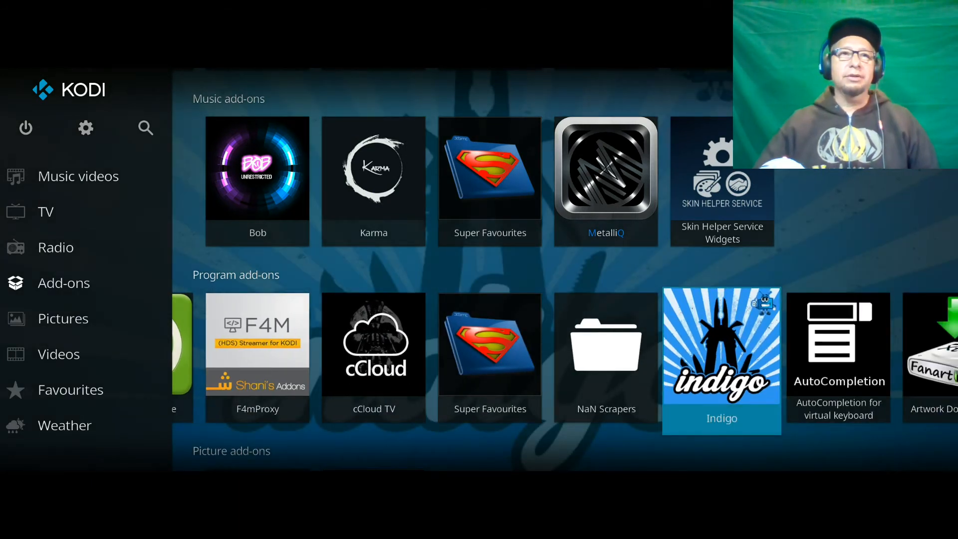
{"action": "left_click", "coordinate": [720, 360]}
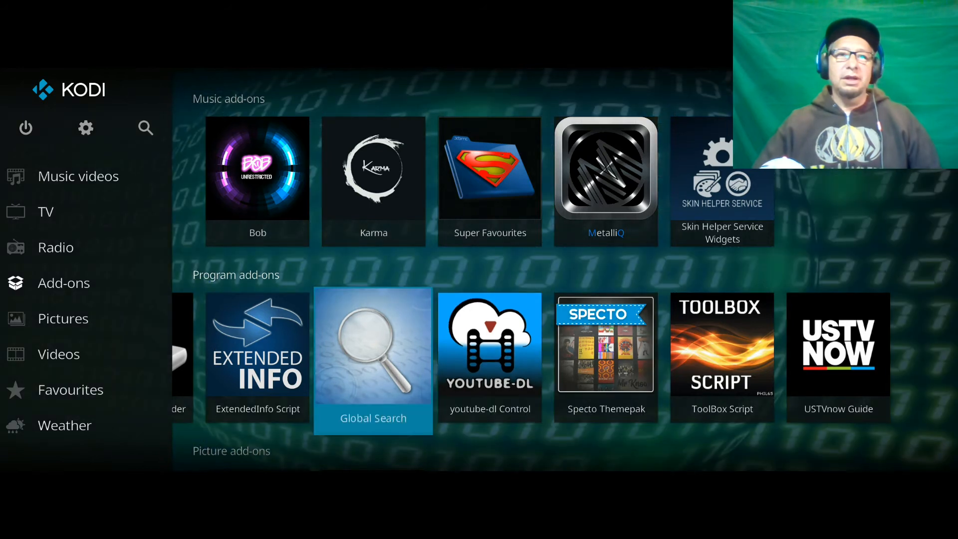
{"action": "scroll", "scroll_direction": "left", "scroll_amount": 3}
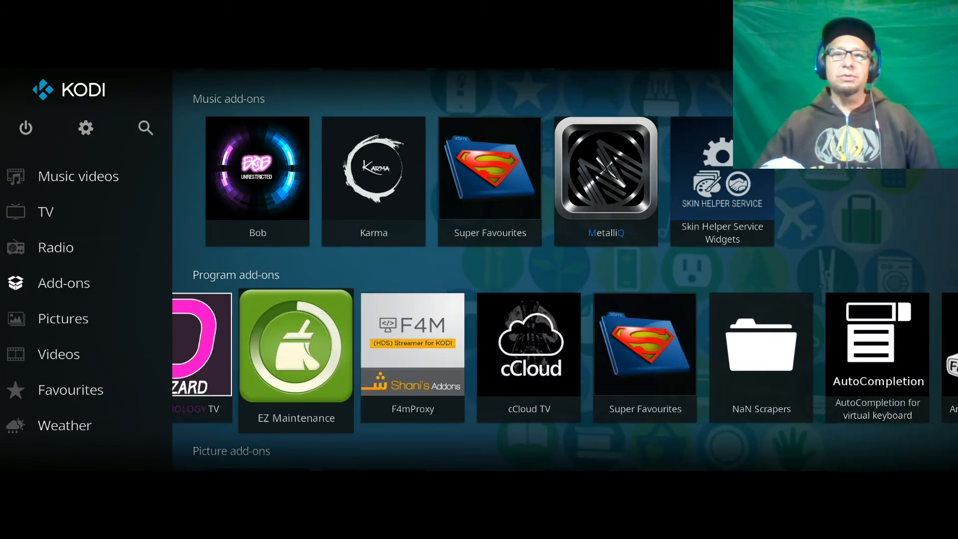
{"action": "left_click", "coordinate": [295, 345]}
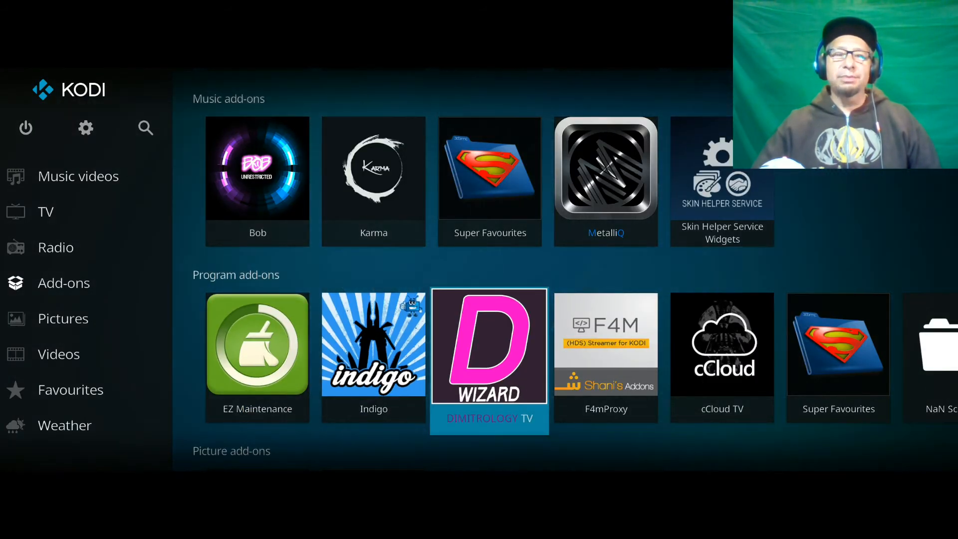
{"action": "left_click", "coordinate": [489, 345]}
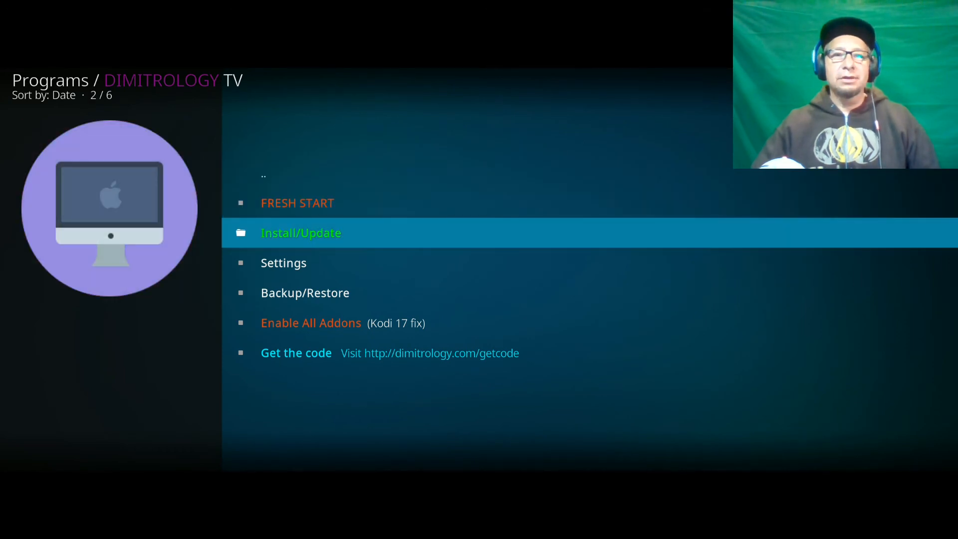
{"action": "left_click", "coordinate": [310, 322]}
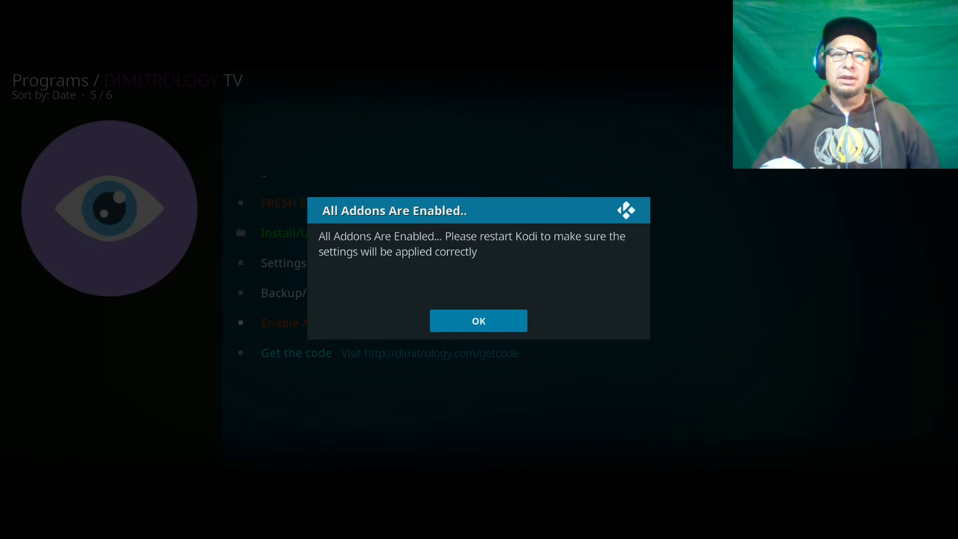
{"action": "left_click", "coordinate": [478, 320]}
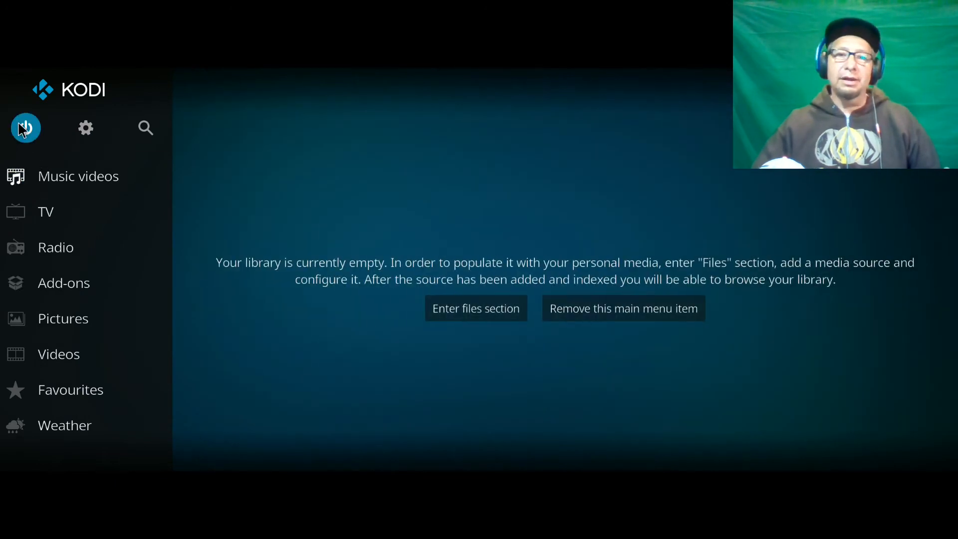
Exit Kodi from the home screen's power menu
{"action": "left_click", "coordinate": [24, 127]}
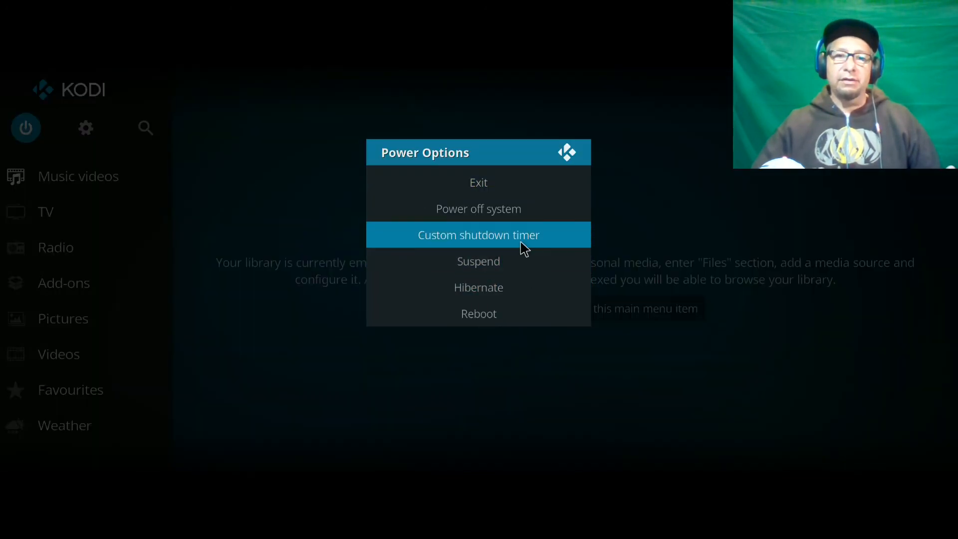
{"action": "mouse_move", "coordinate": [478, 182]}
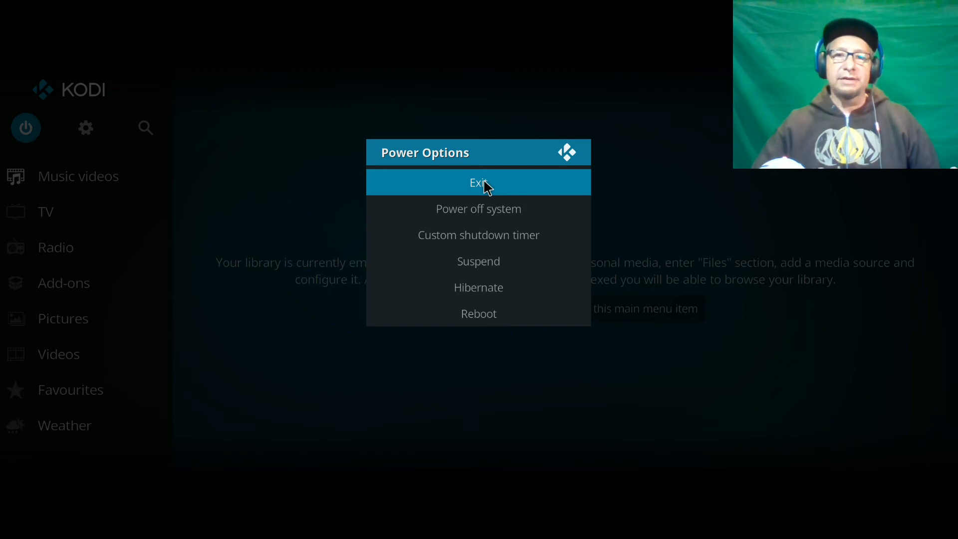
{"action": "left_click", "coordinate": [478, 182]}
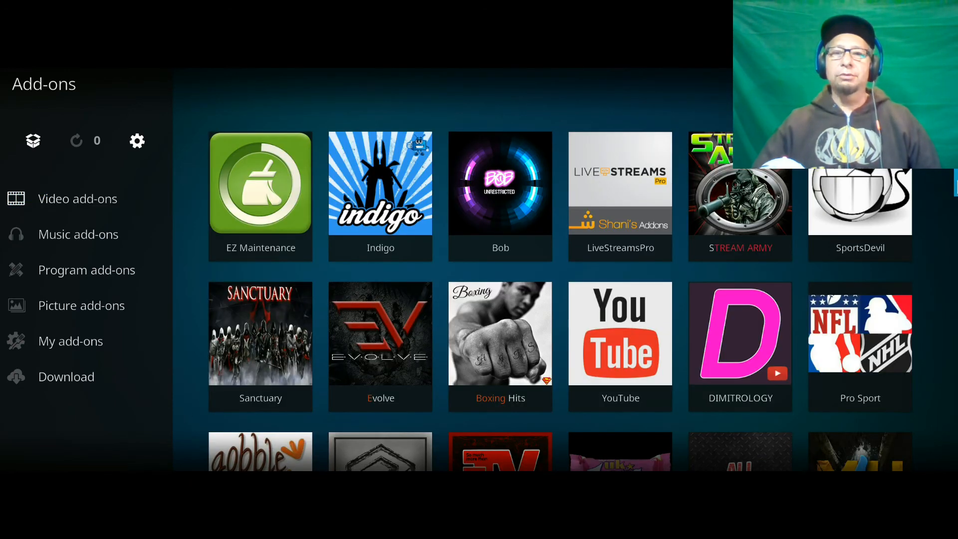
Scroll the installed add-ons grid down to Exodus and select it
{"action": "scroll", "scroll_direction": "down", "scroll_amount": 3}
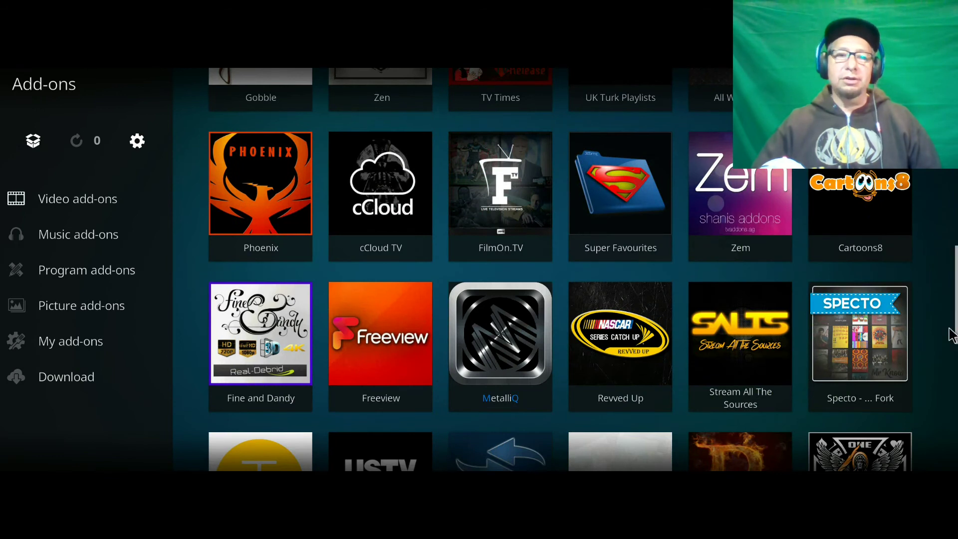
{"action": "scroll", "scroll_direction": "down", "scroll_amount": 3}
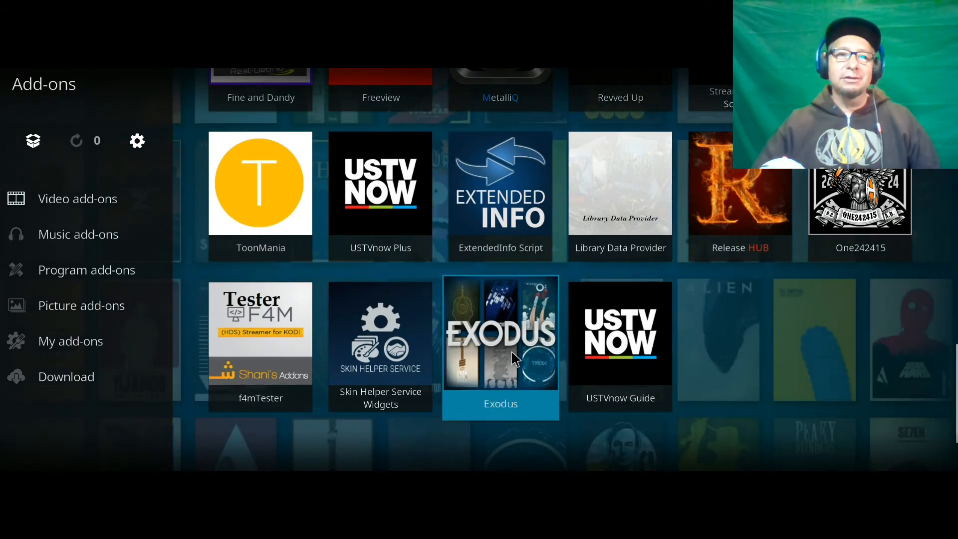
{"action": "left_click", "coordinate": [499, 333]}
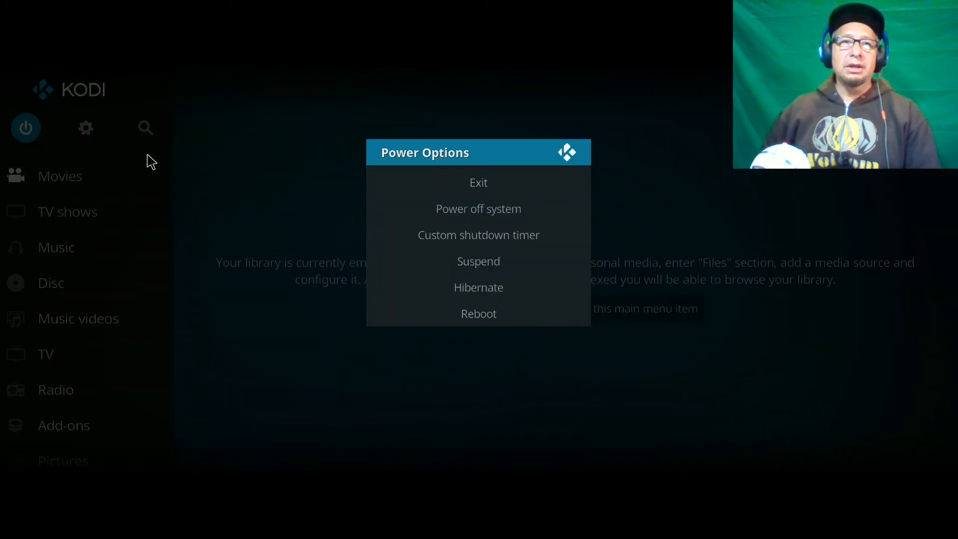
Choose Exit in Power Options, returning to the Windows desktop
{"action": "left_click", "coordinate": [478, 182]}
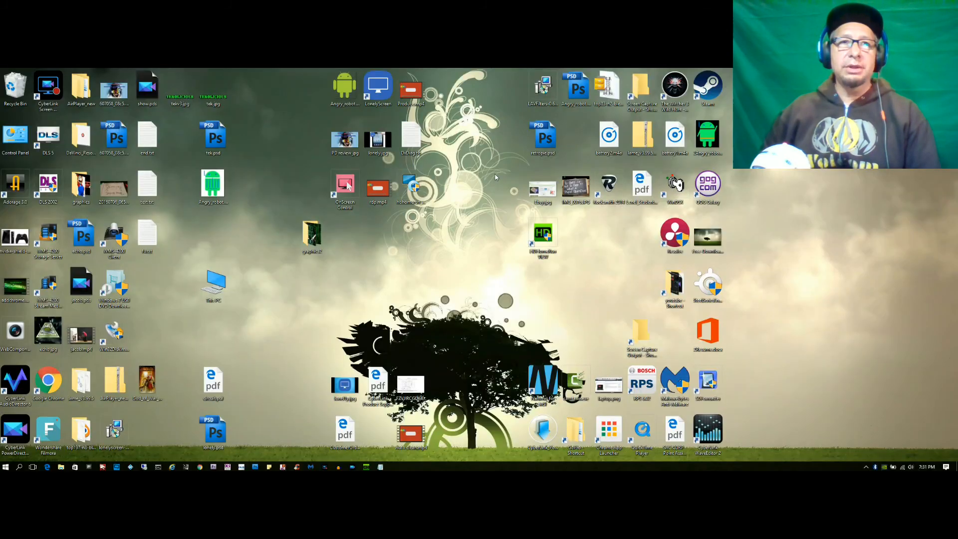